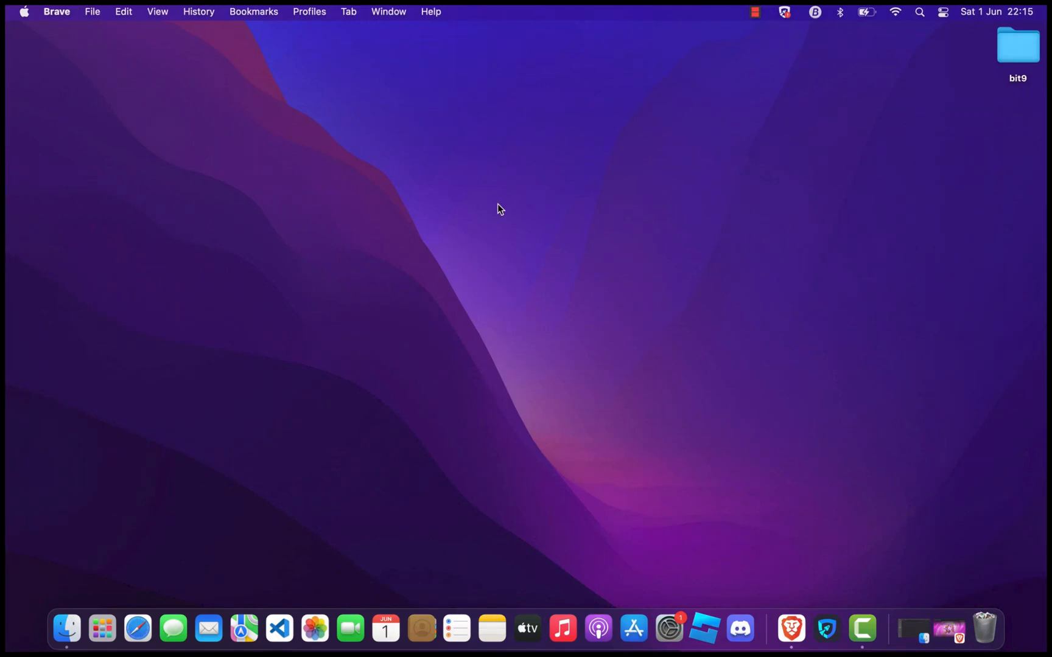
mouse_move(415, 265)
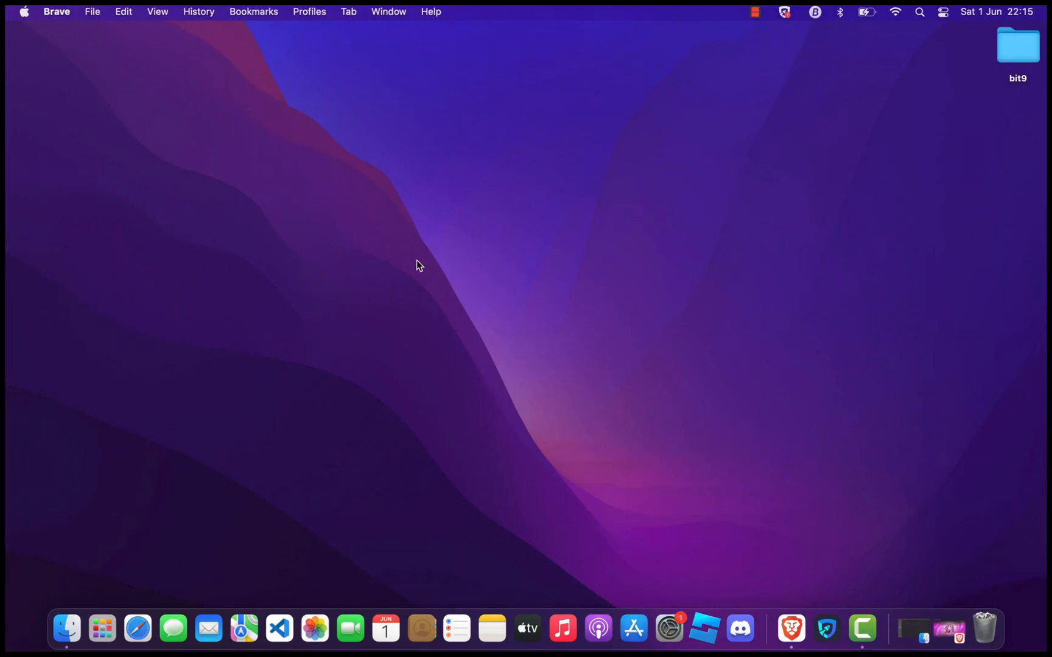
mouse_move(466, 204)
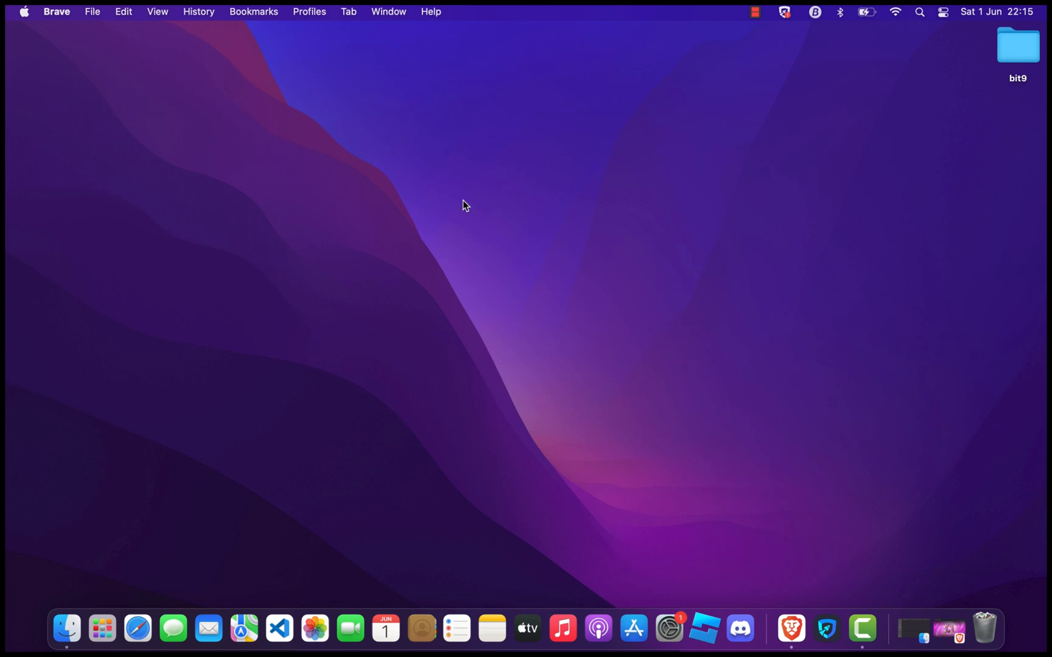
mouse_move(571, 347)
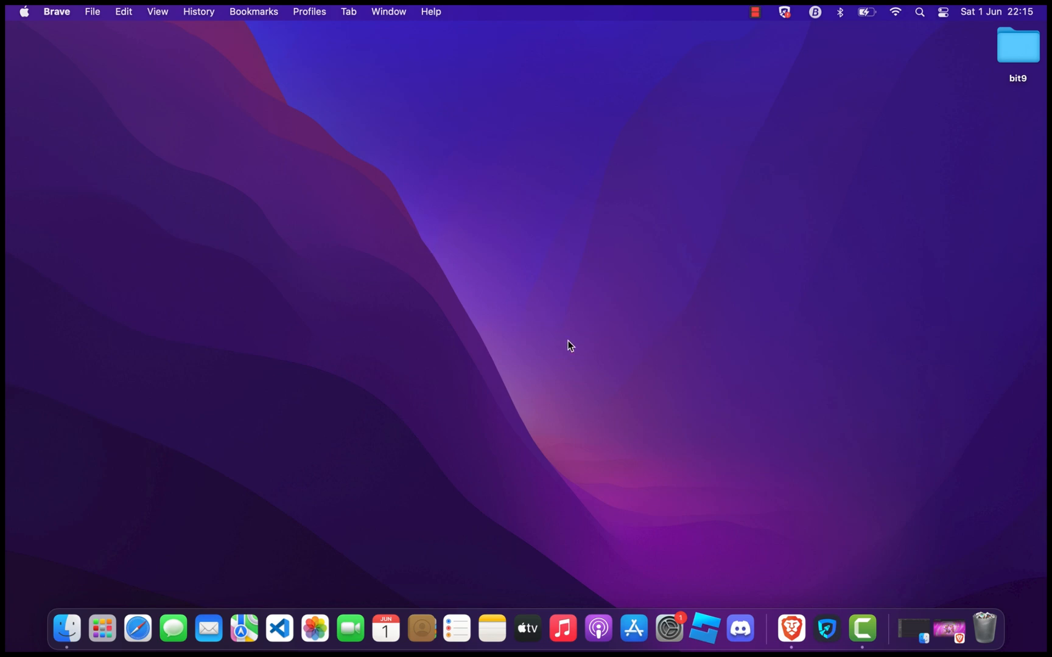
mouse_move(459, 262)
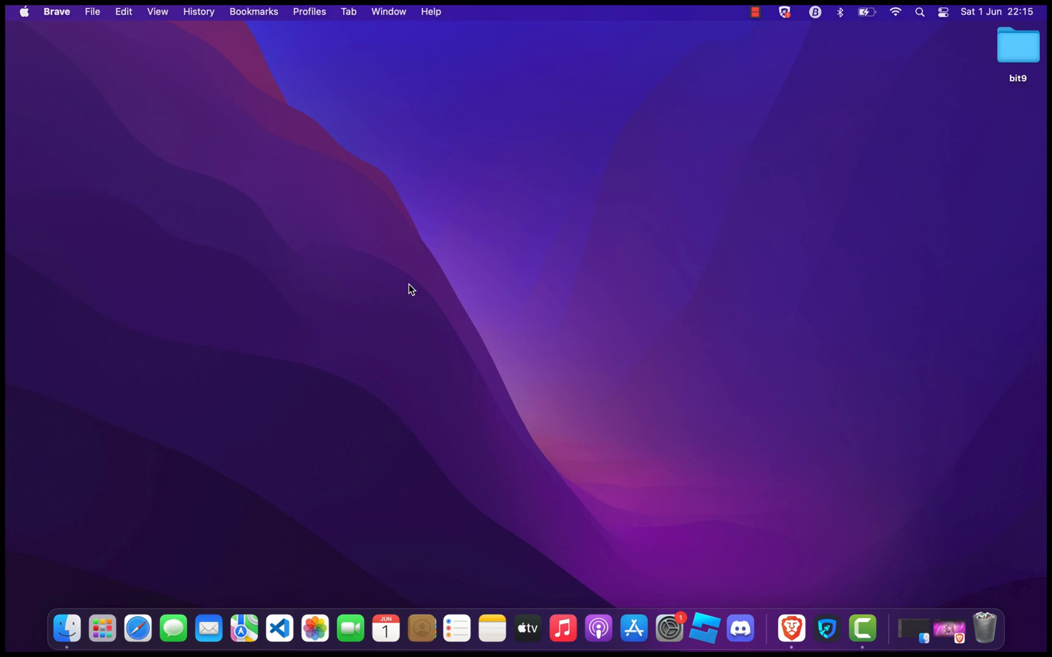
mouse_move(602, 233)
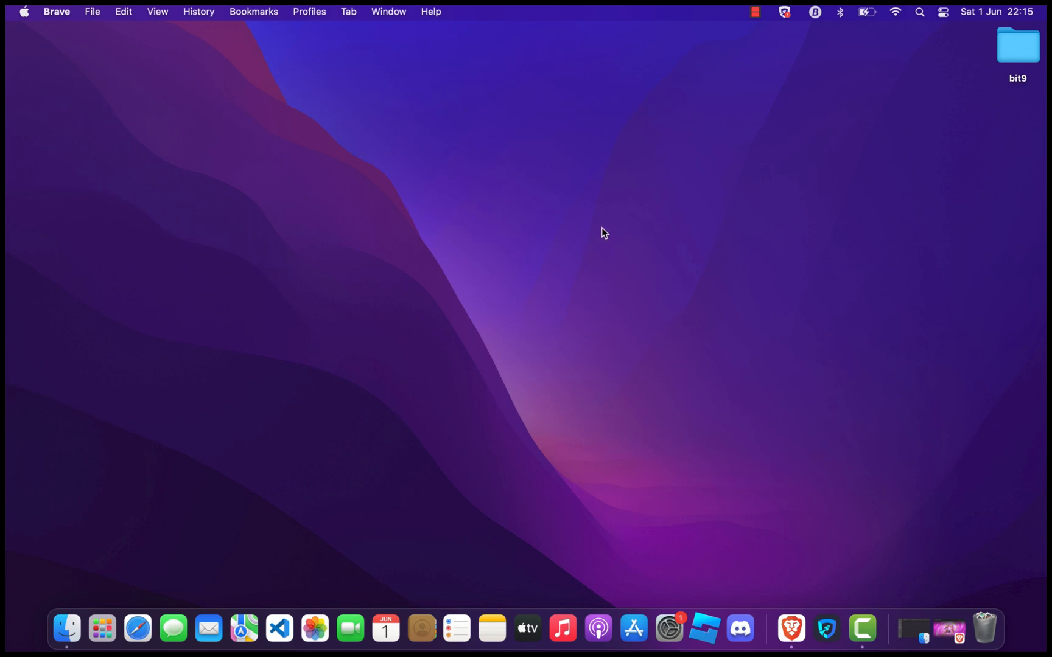
mouse_move(622, 413)
text(arc)
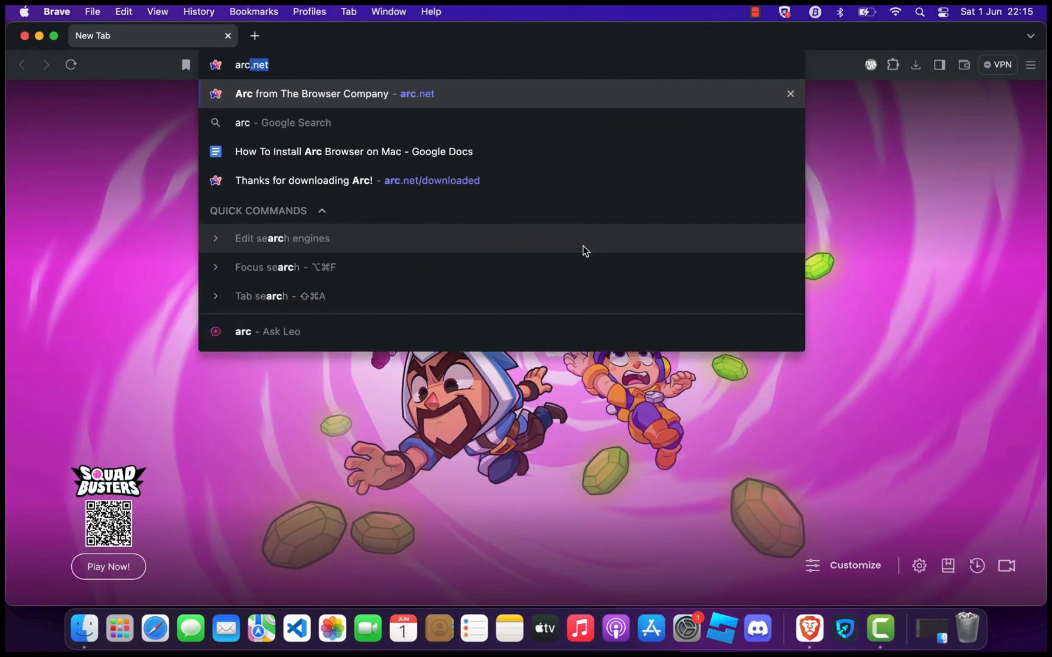
- Download the Arc for Mac installer from arc.net and save it to Downloads
click(310, 93)
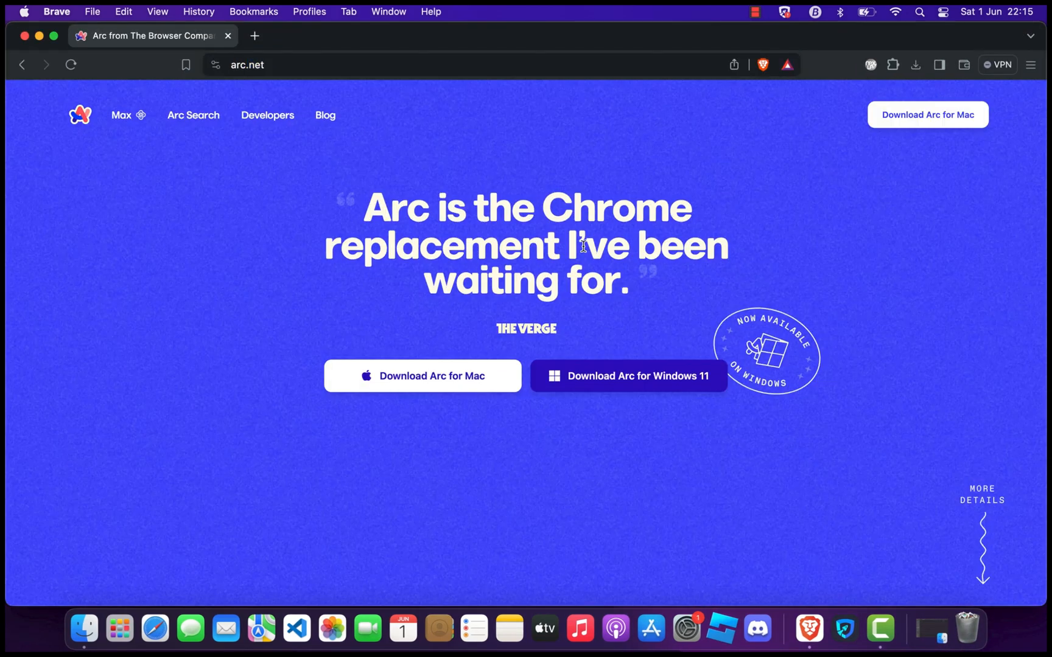
scroll(down, 3)
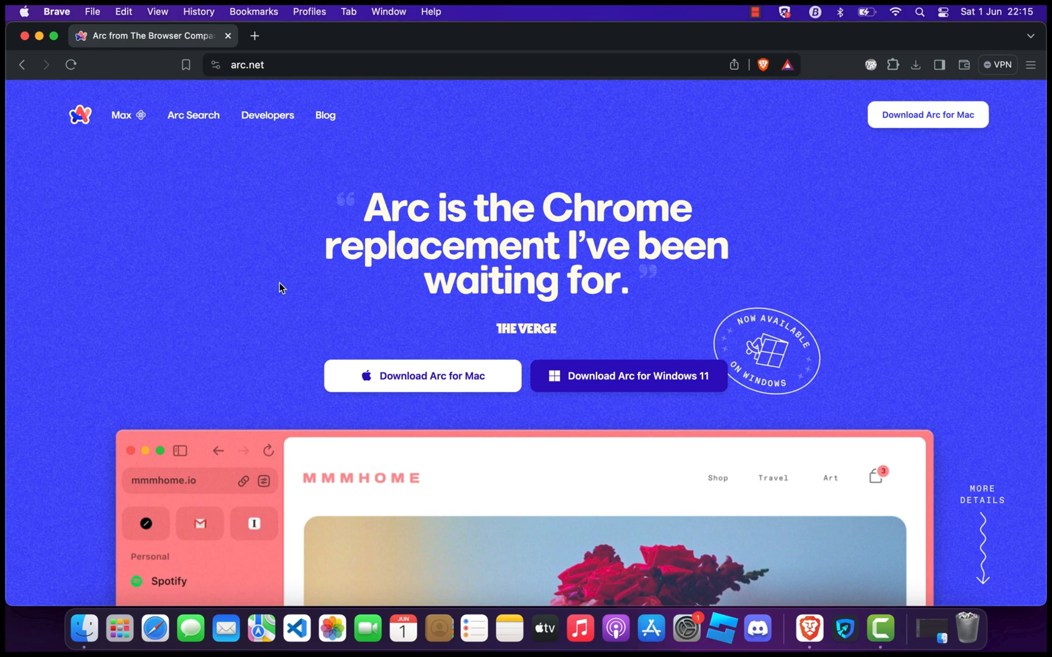
mouse_move(429, 397)
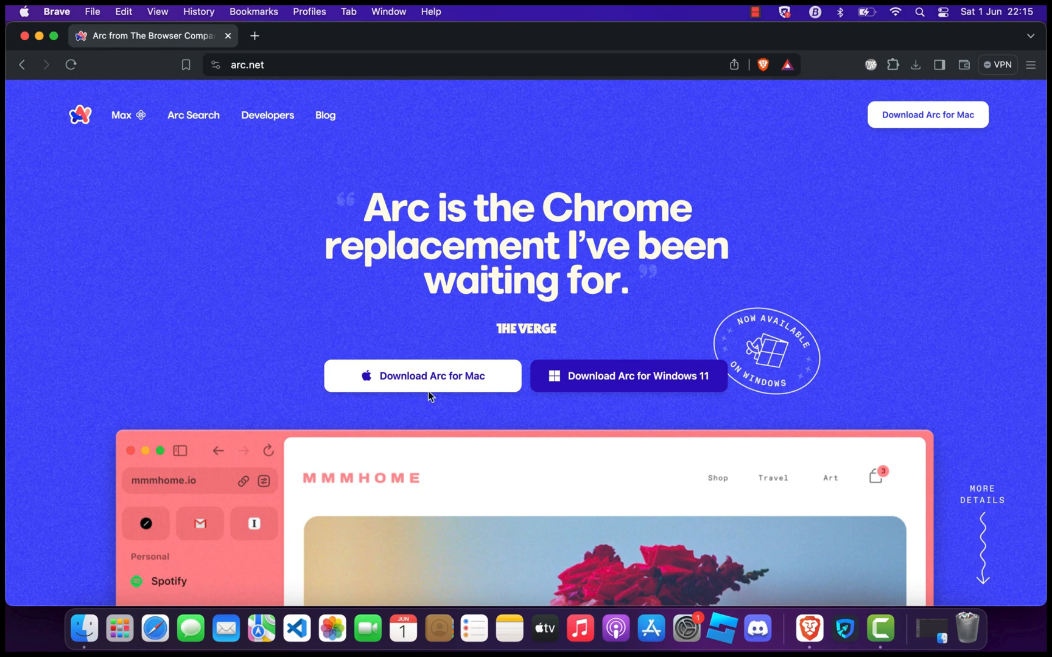
mouse_move(431, 376)
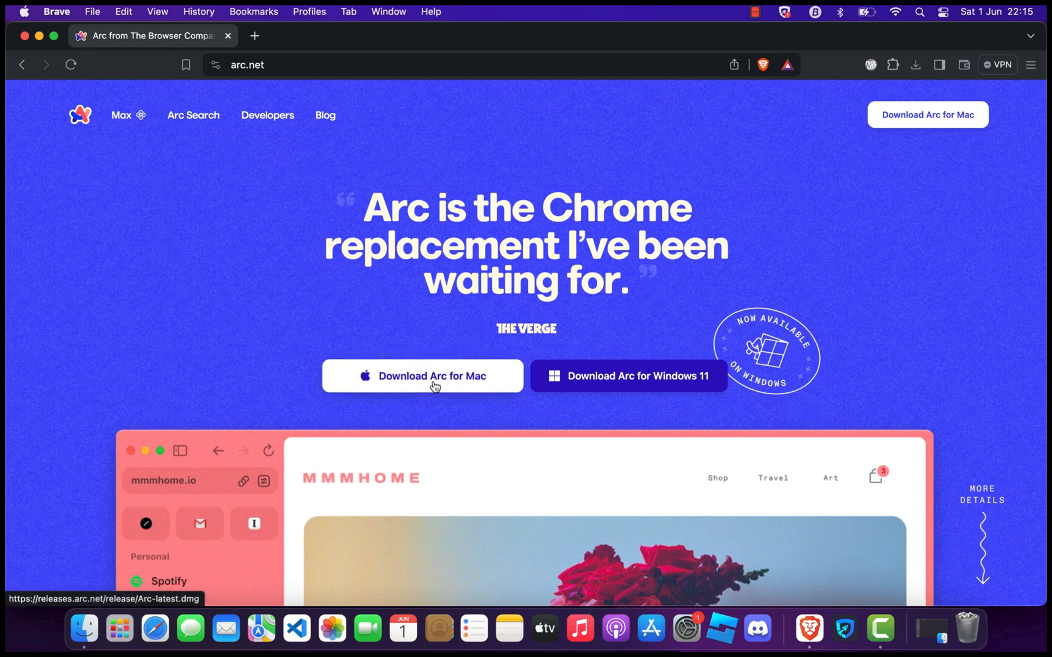
click(422, 375)
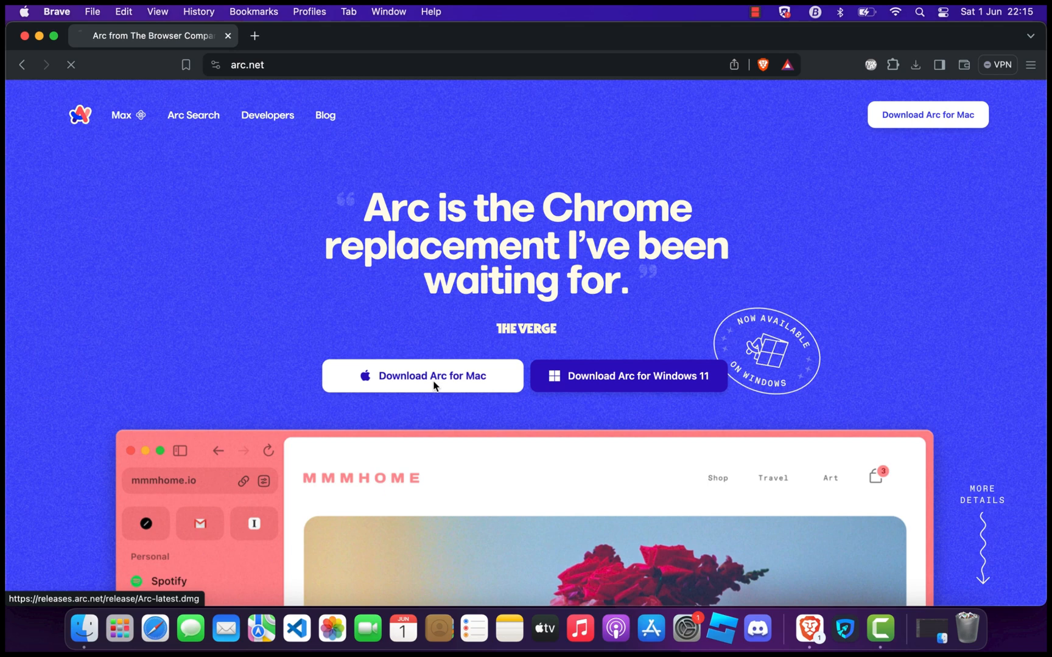
click(422, 375)
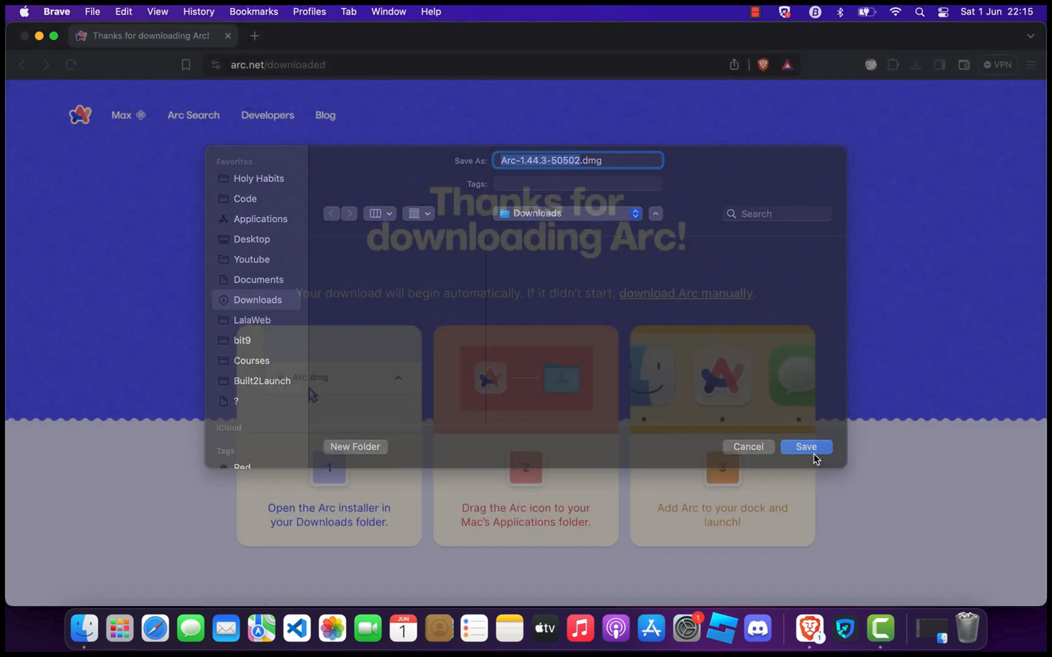
click(806, 446)
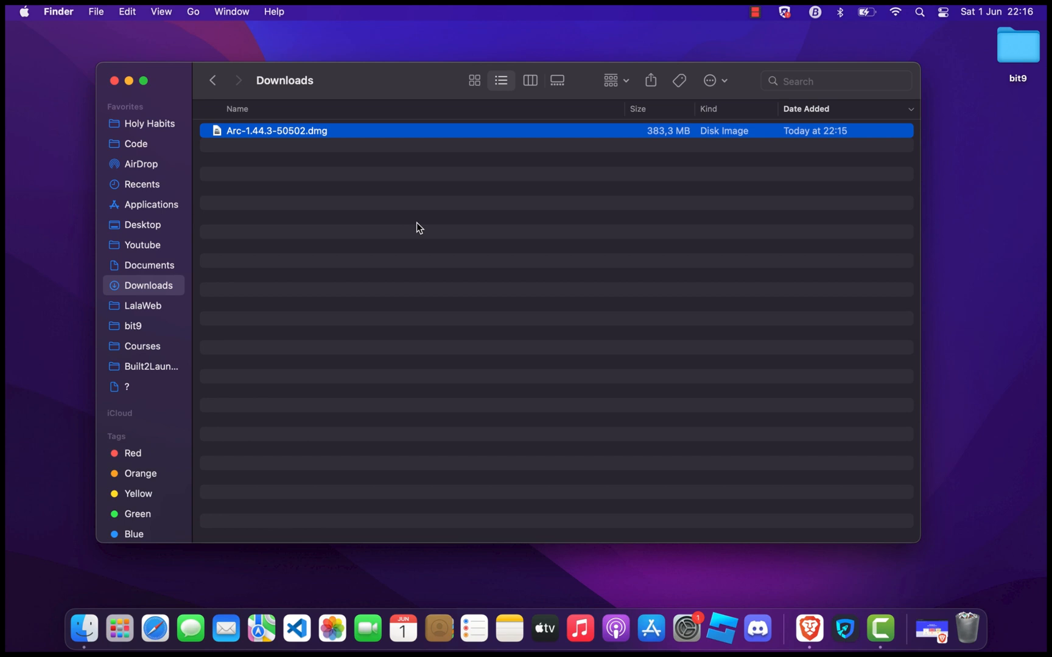
mouse_move(274, 166)
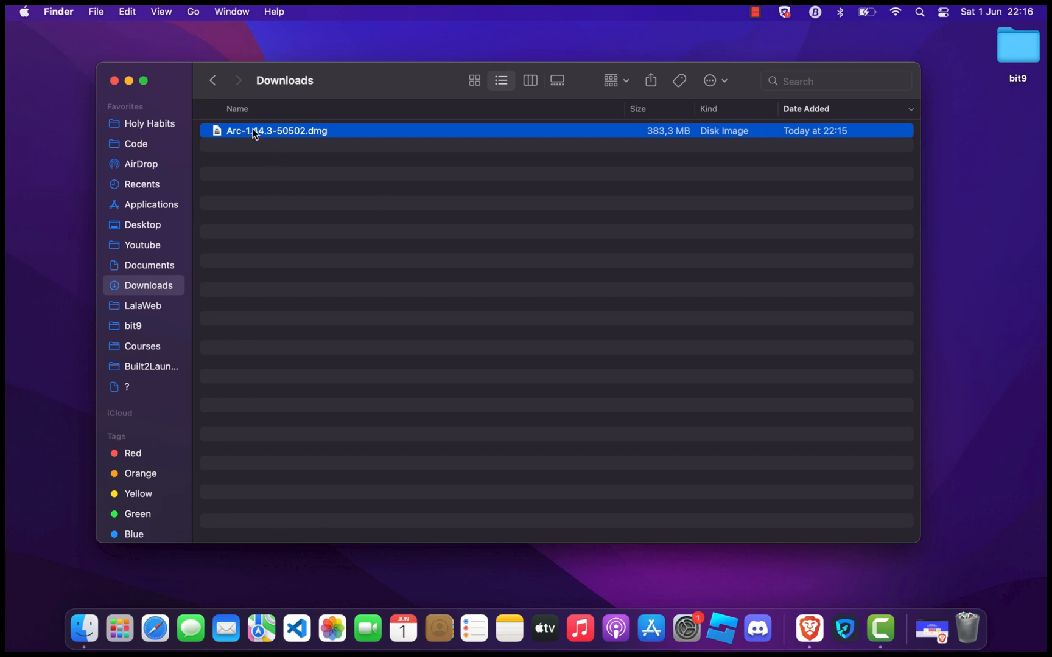
- Open Arc-1.44.3-50502.dmg and drag Arc into the Applications folder
double_click(275, 131)
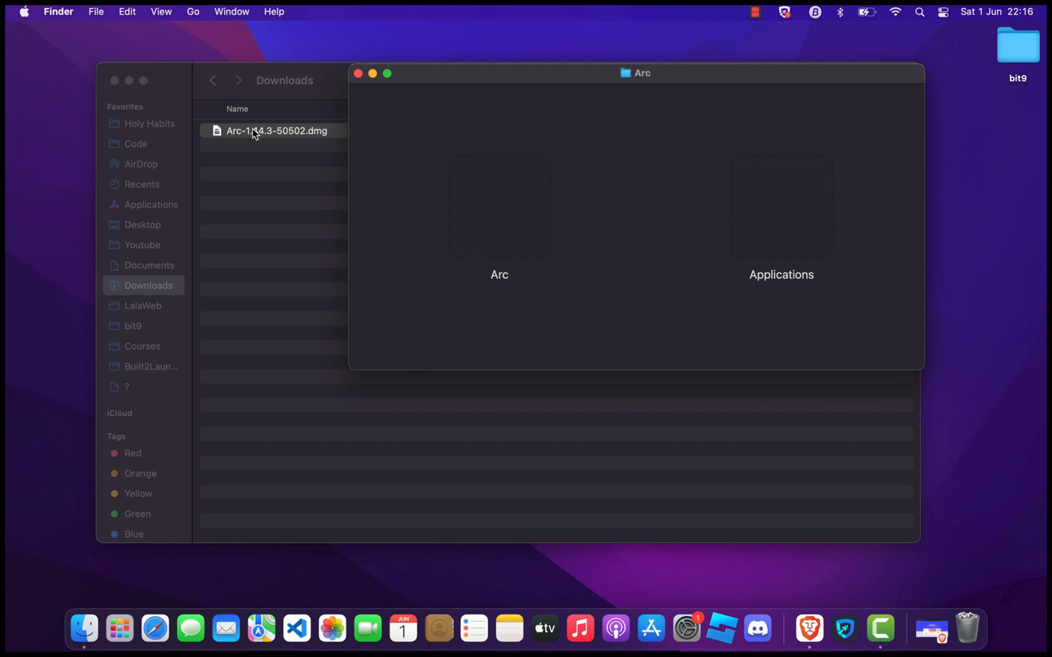
double_click(277, 130)
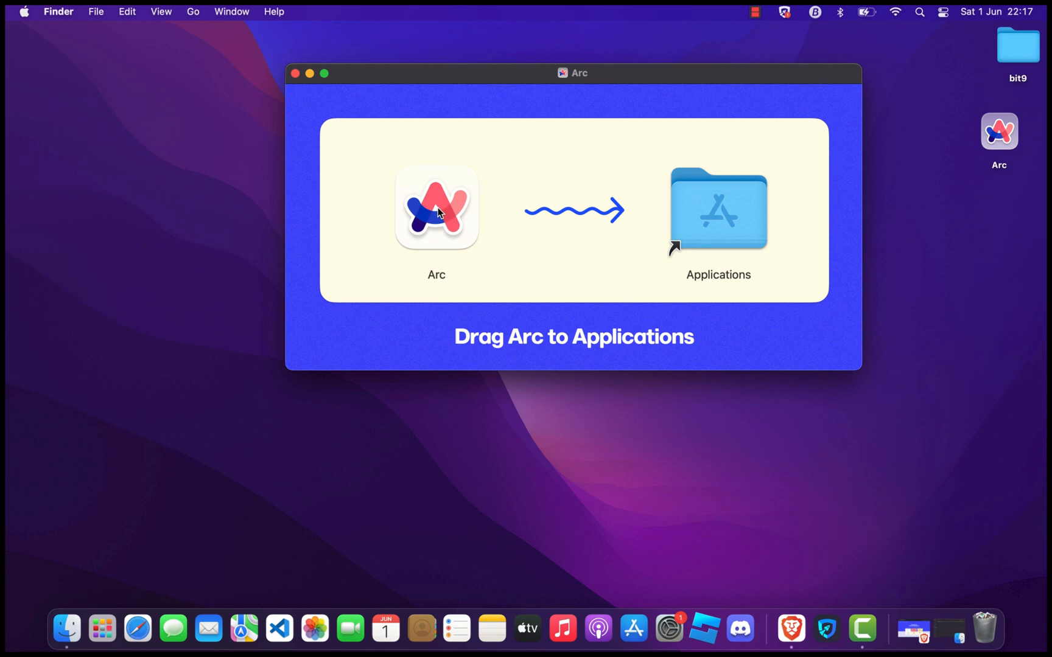
drag(435, 209, 744, 208)
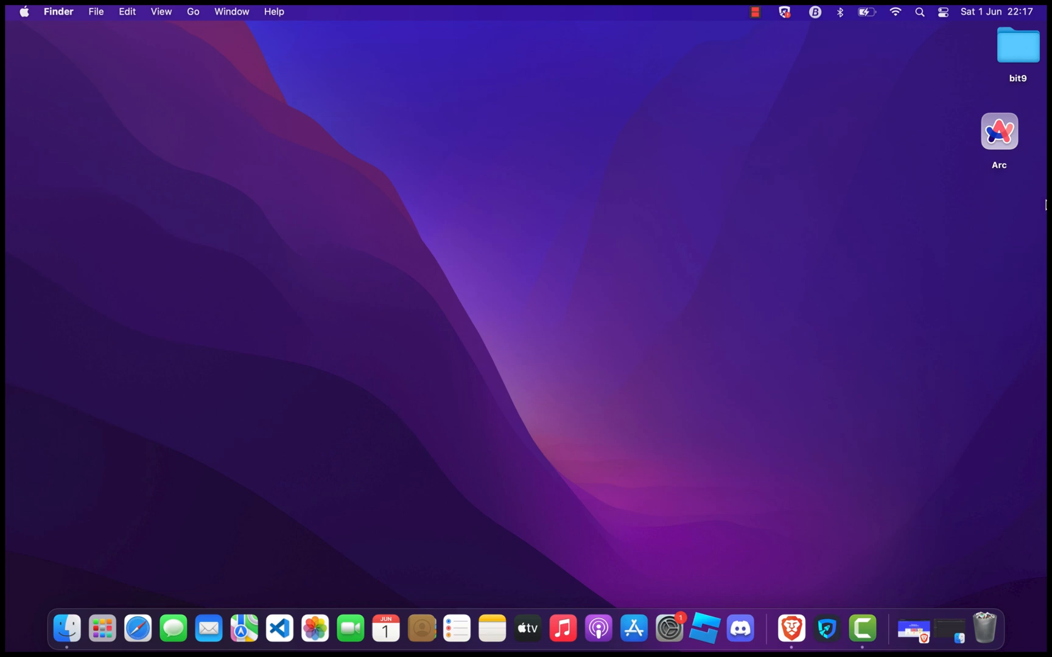
- Open a new Finder window and launch Arc from Applications, confirming the warning
click(999, 132)
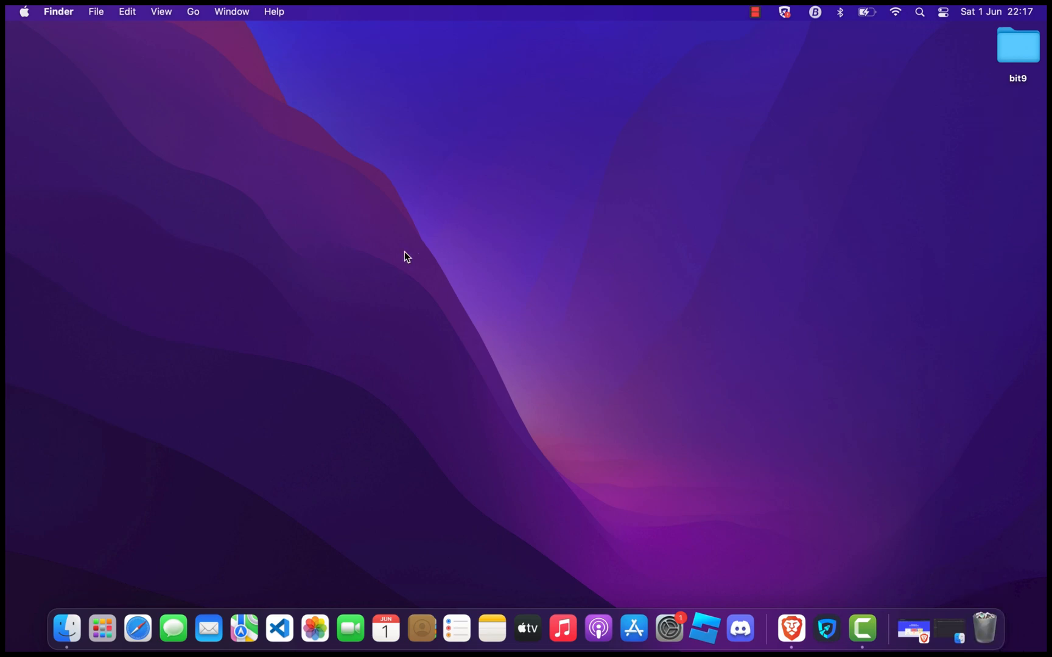
mouse_move(487, 317)
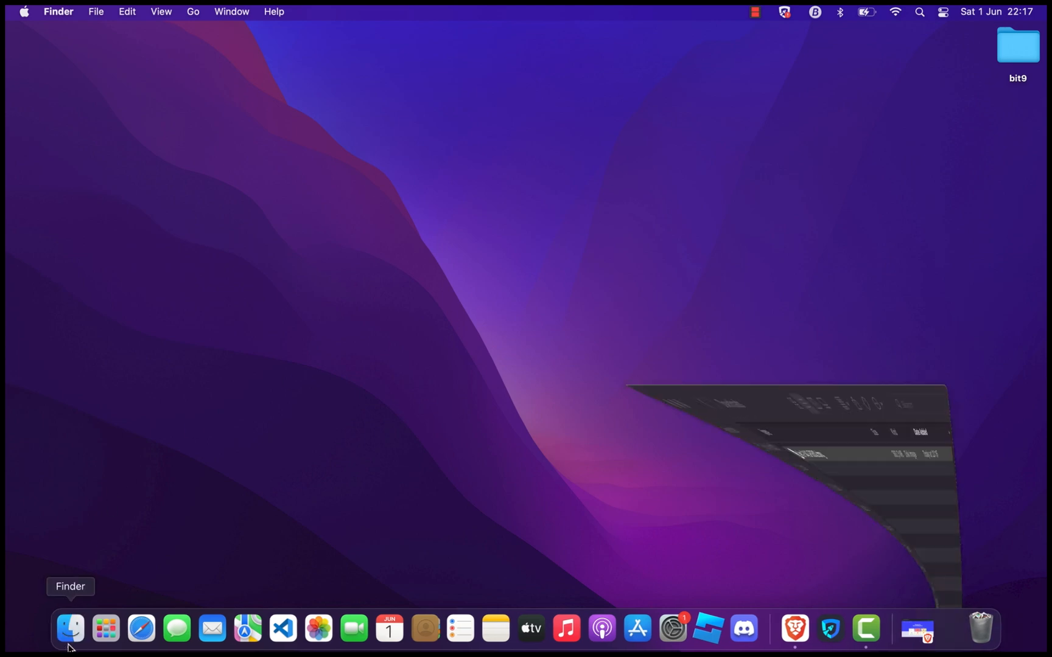
click(70, 629)
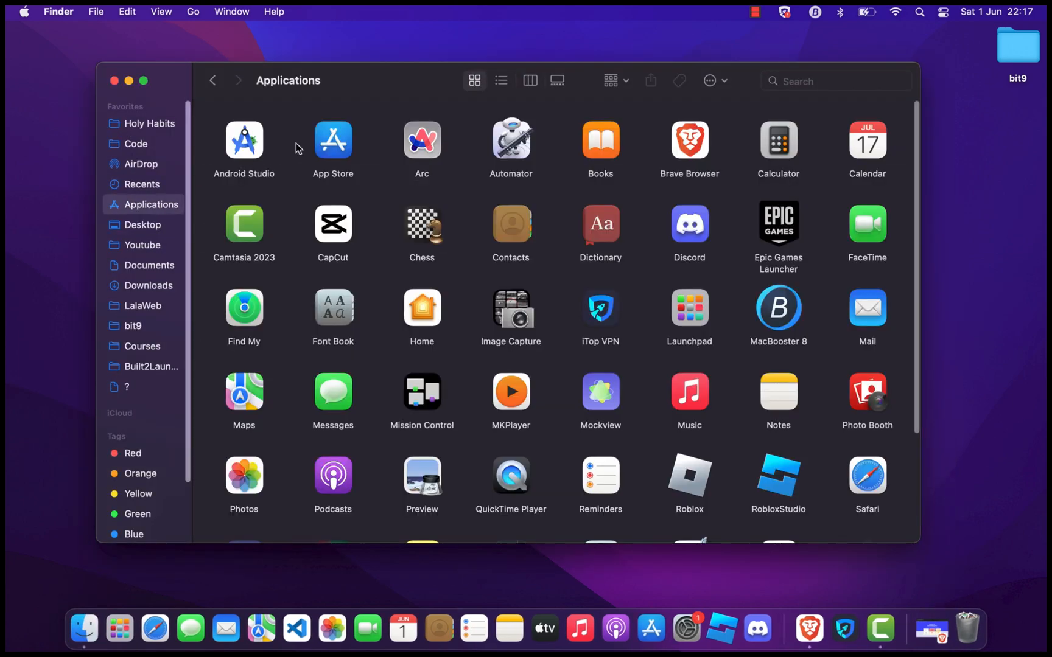
click(422, 140)
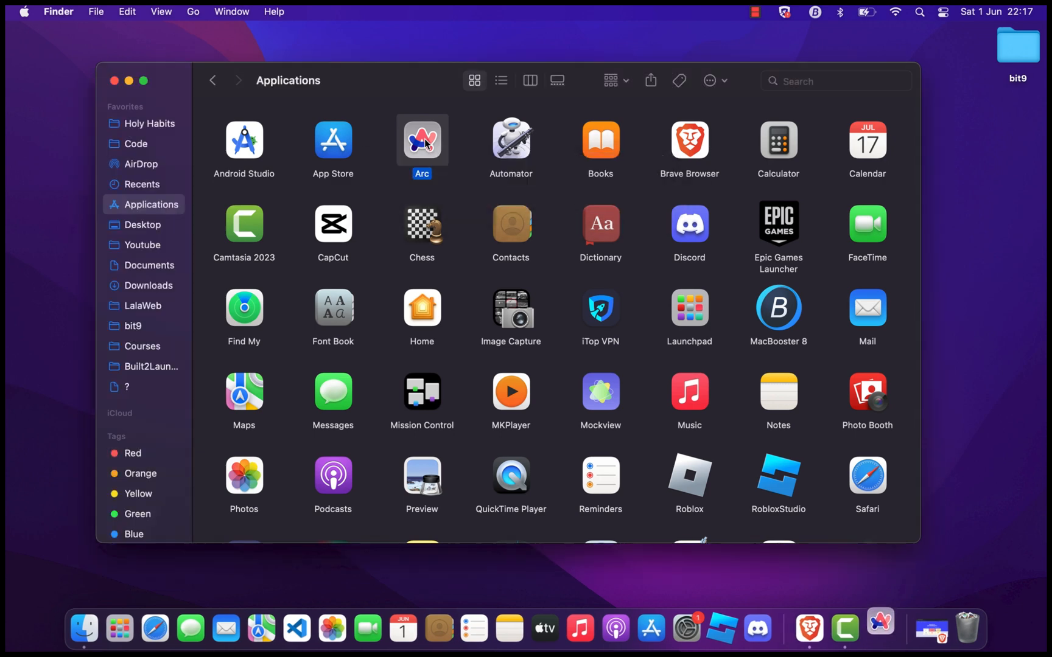
double_click(421, 140)
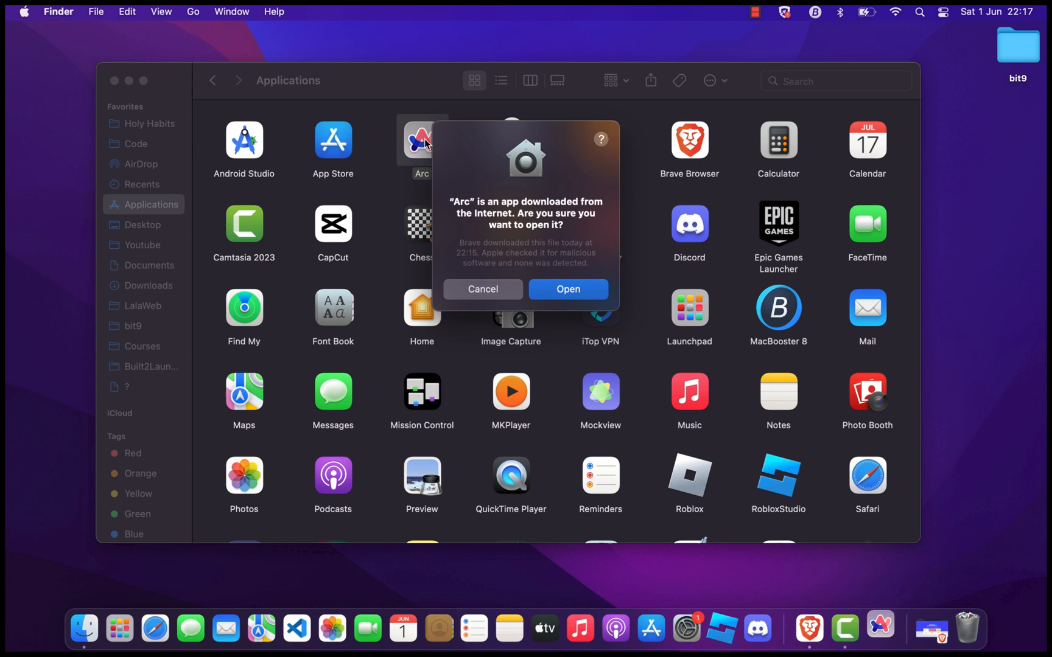
mouse_move(478, 188)
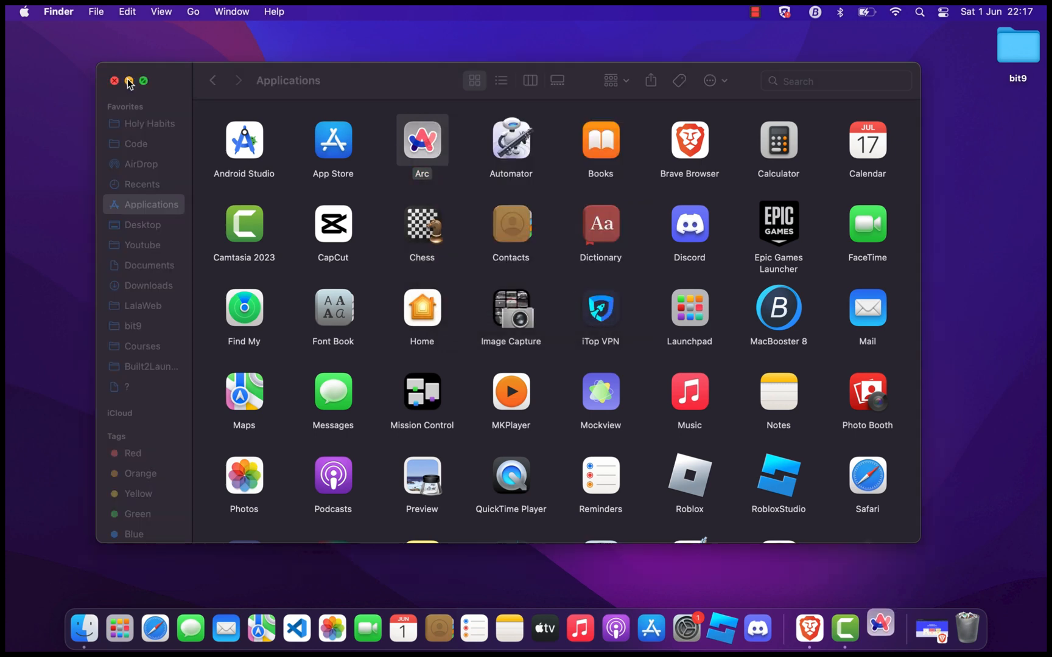
double_click(421, 140)
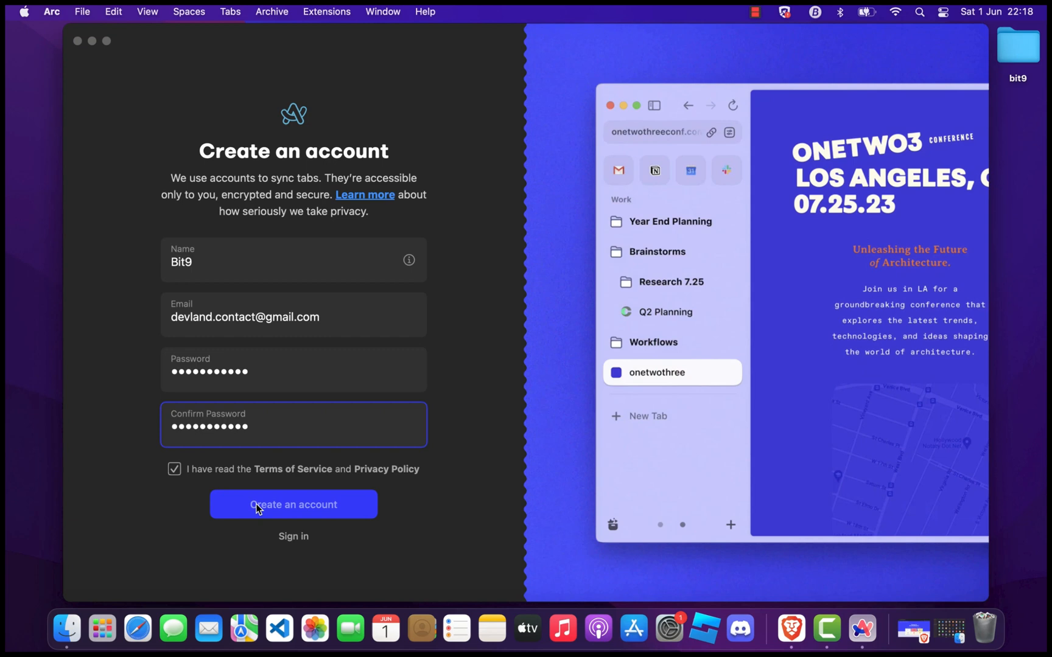
- Create the Arc account and skip importing passwords from another browser
click(293, 505)
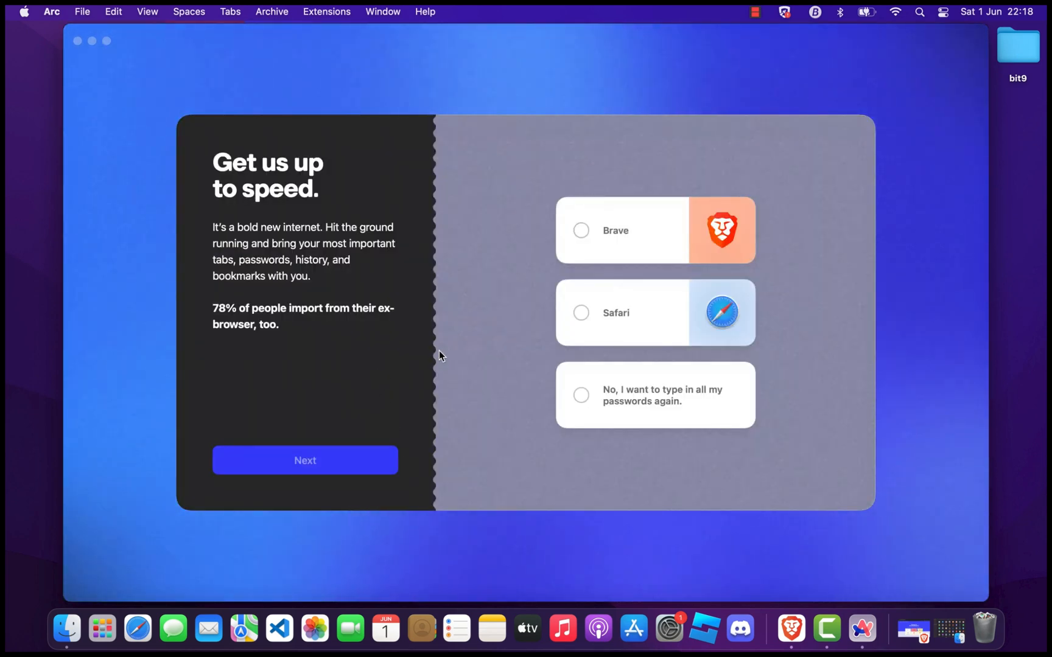
mouse_move(361, 366)
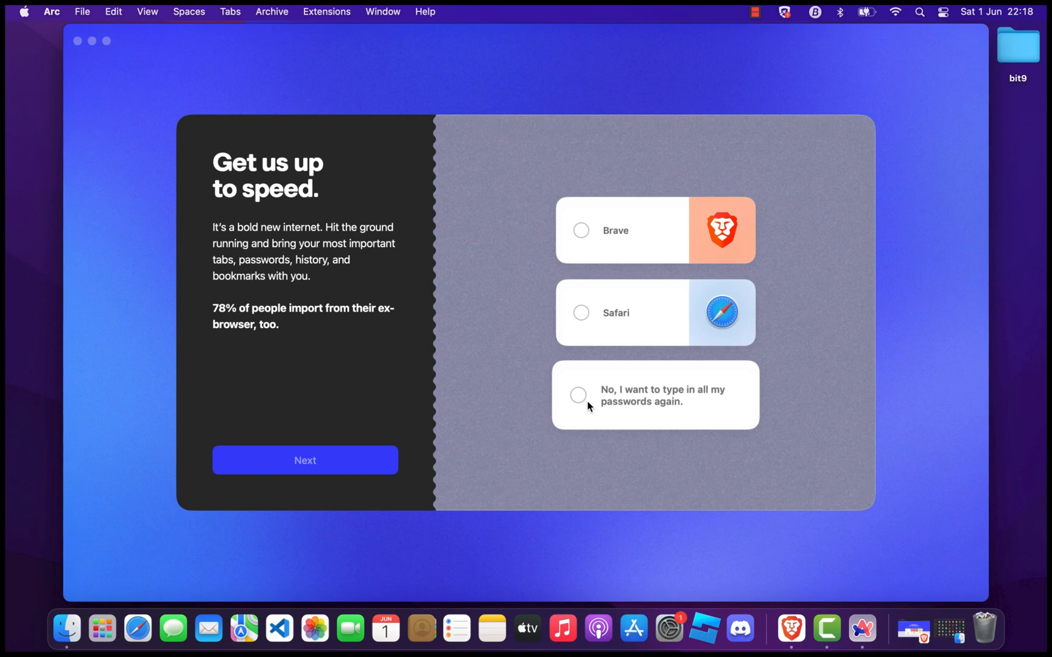
click(579, 394)
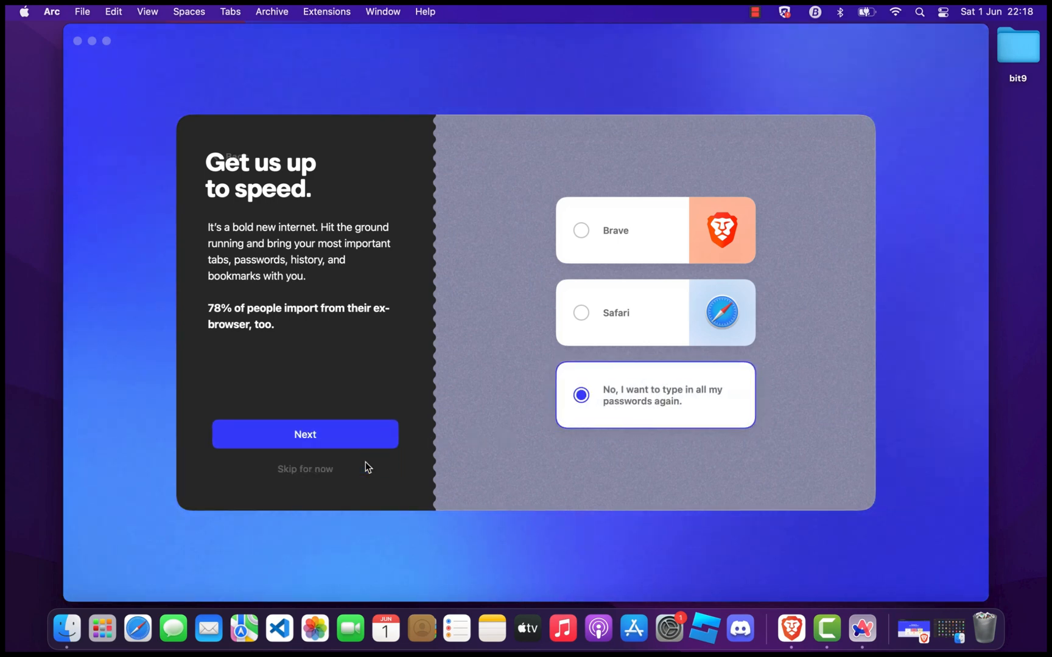
click(304, 433)
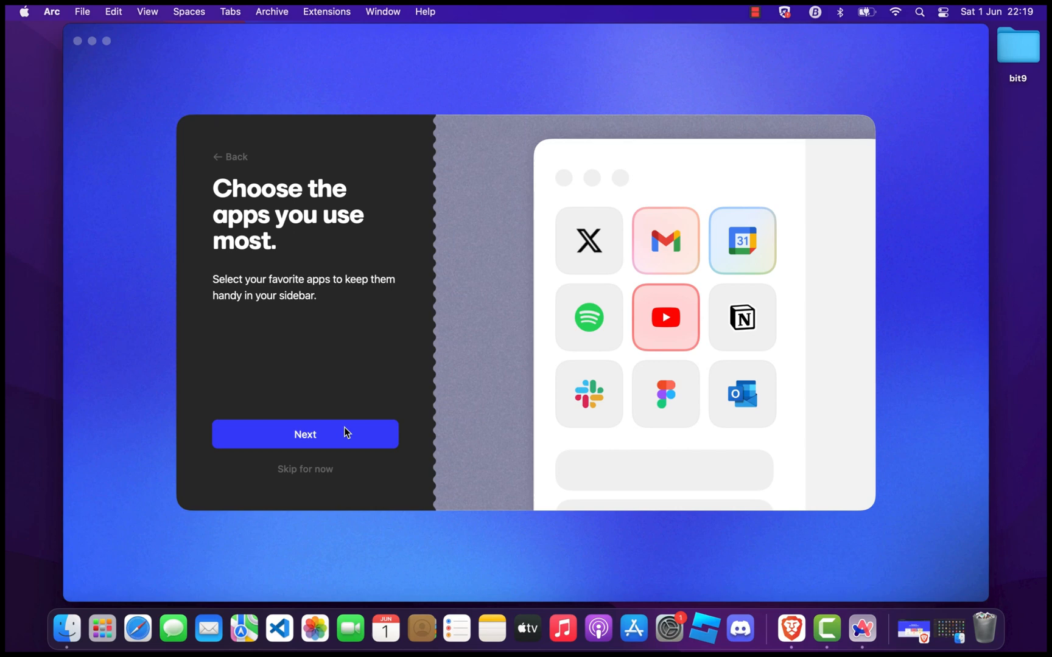
- Skip the favourite-apps step and choose a pink/red browser theme
click(305, 434)
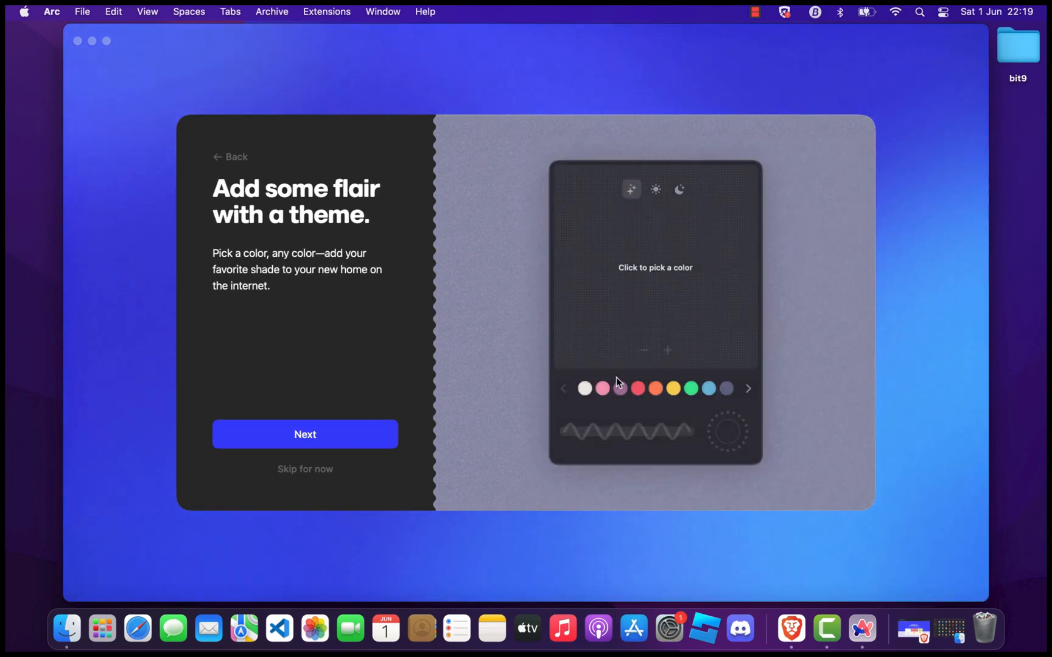
click(602, 388)
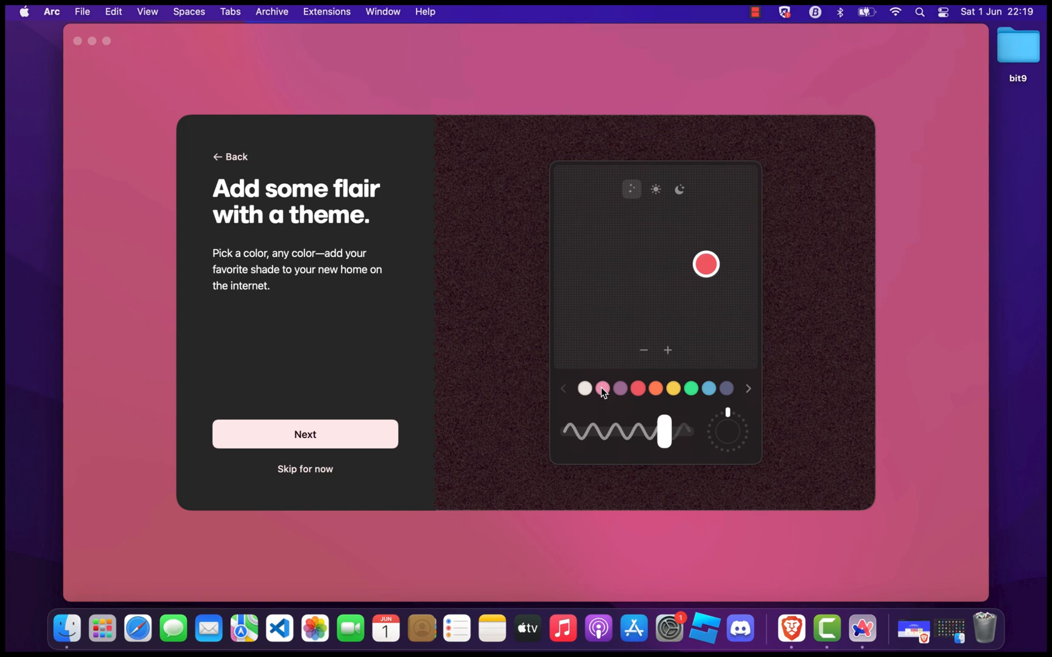
click(602, 389)
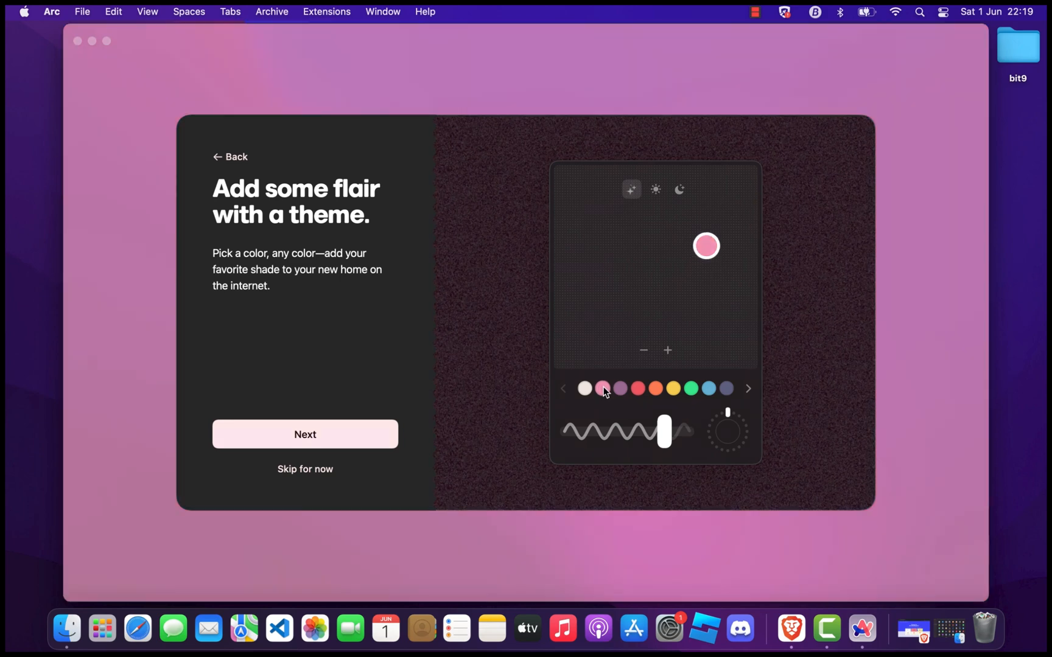
click(637, 388)
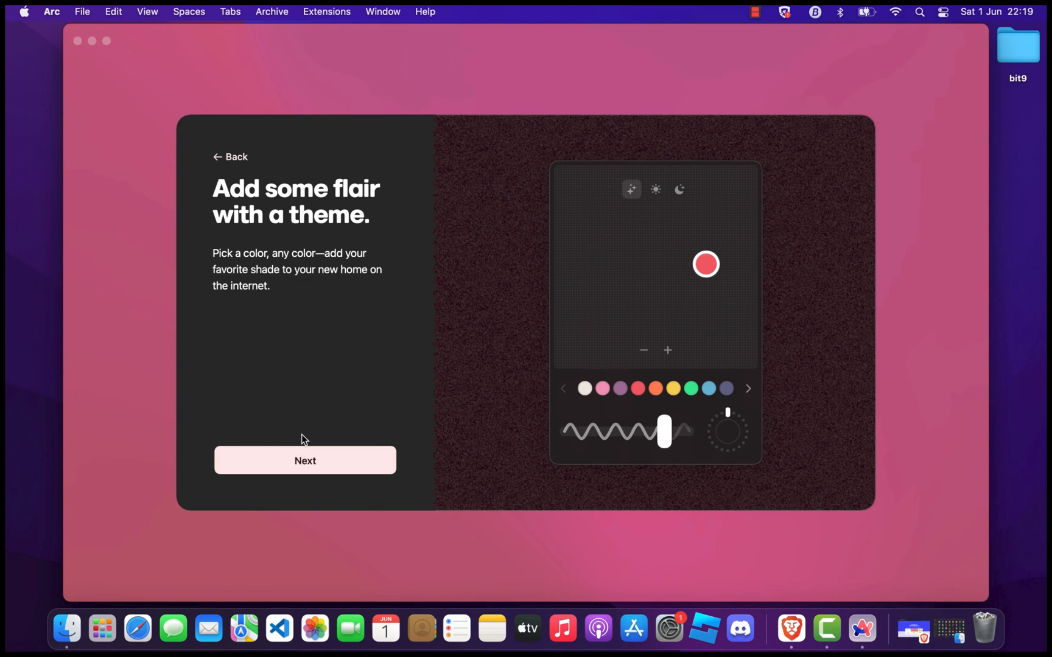
click(304, 461)
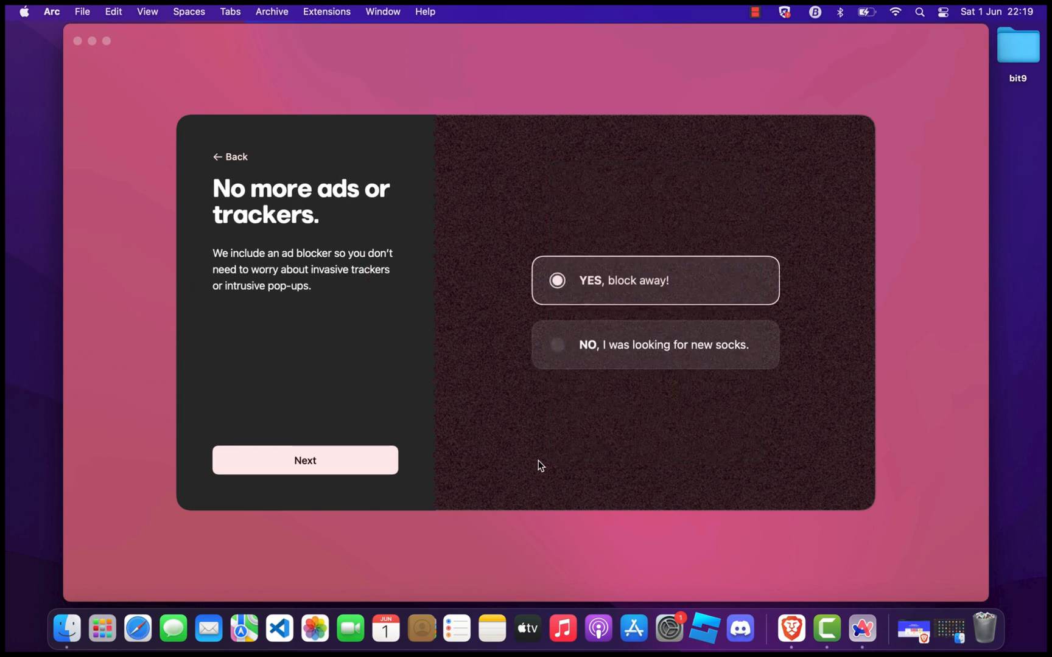
mouse_move(474, 356)
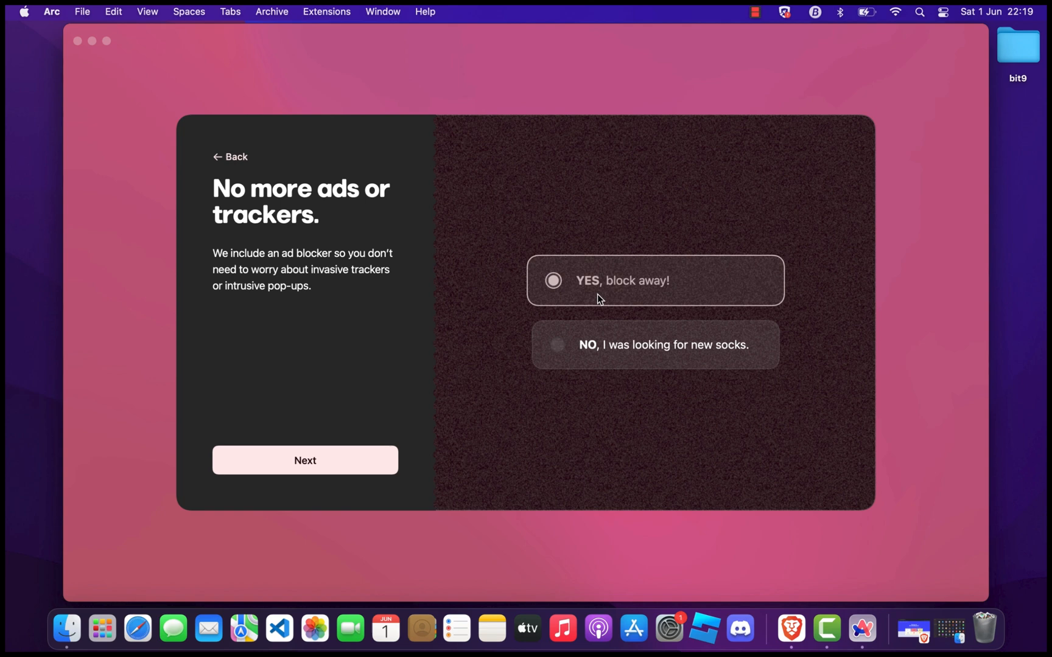
- Keep ad and tracker blocking enabled and choose 'Not now' for Arc Max
click(304, 460)
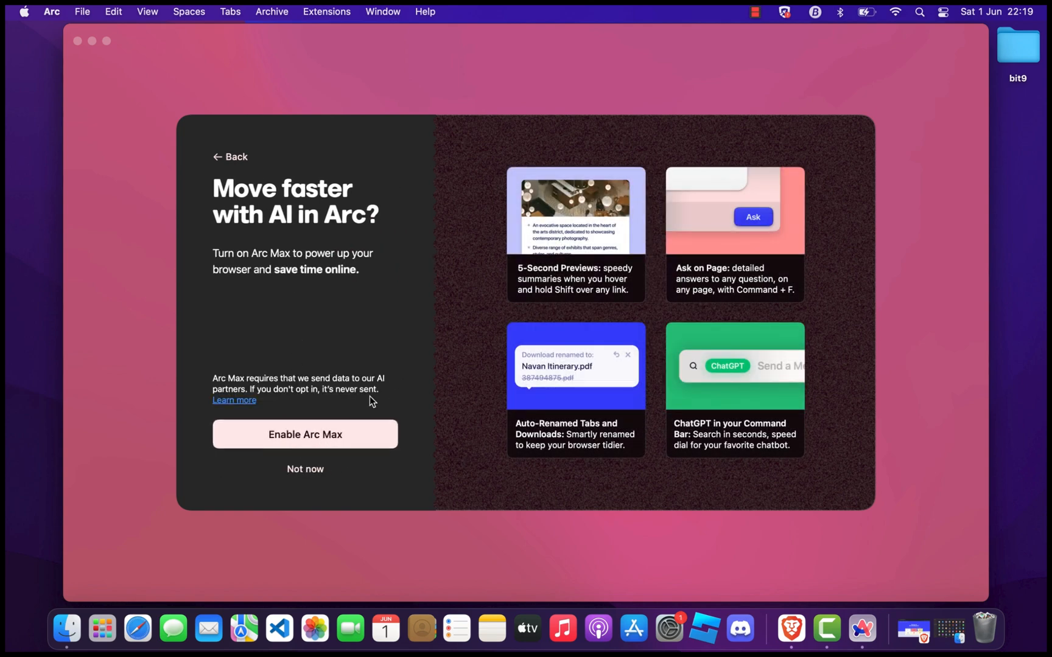
mouse_move(305, 469)
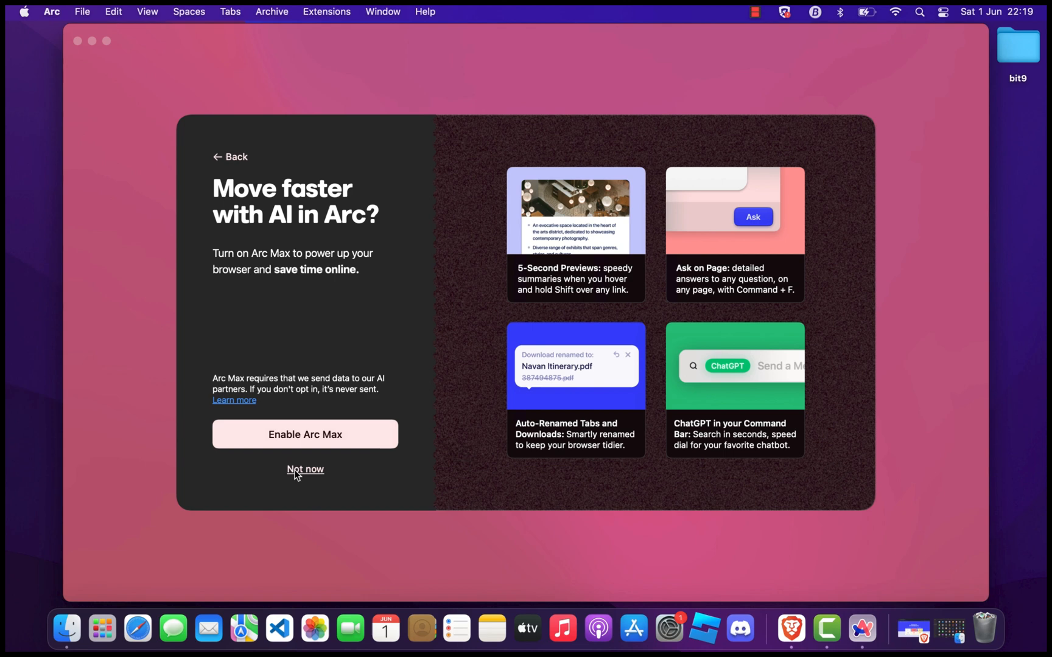
mouse_move(306, 475)
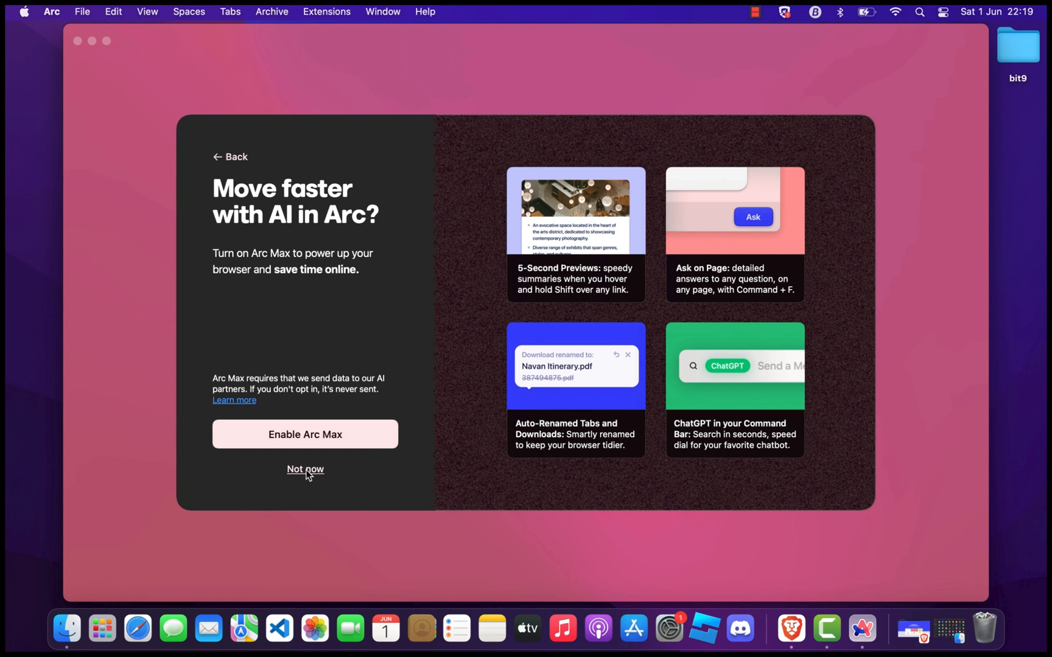
click(304, 469)
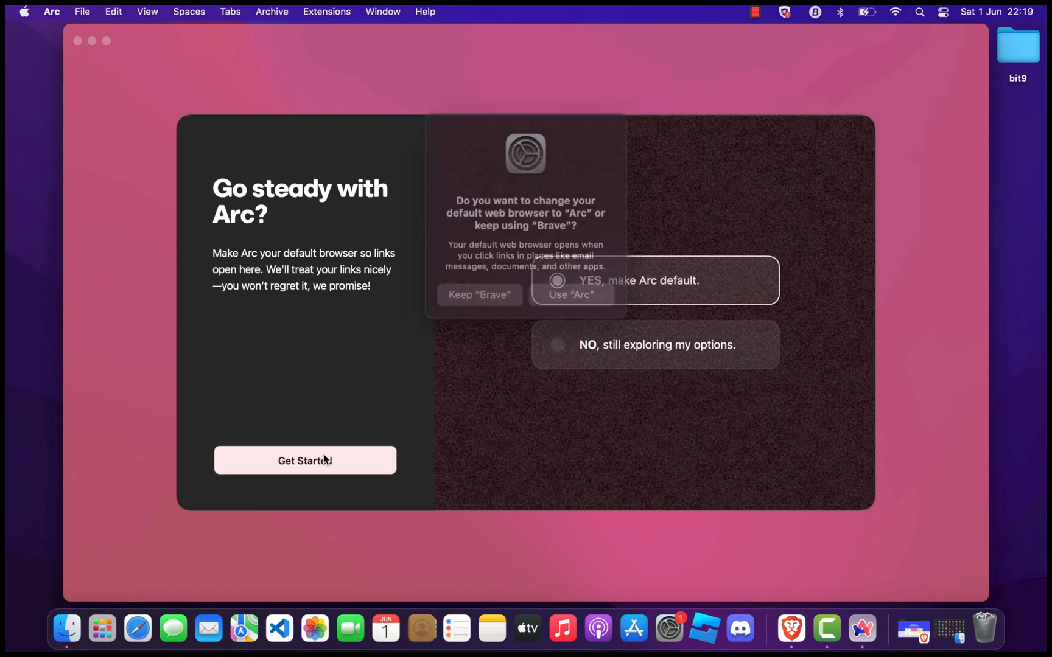
- Set Arc as the default browser, finish onboarding, and open the YouTube pinned tab
click(304, 460)
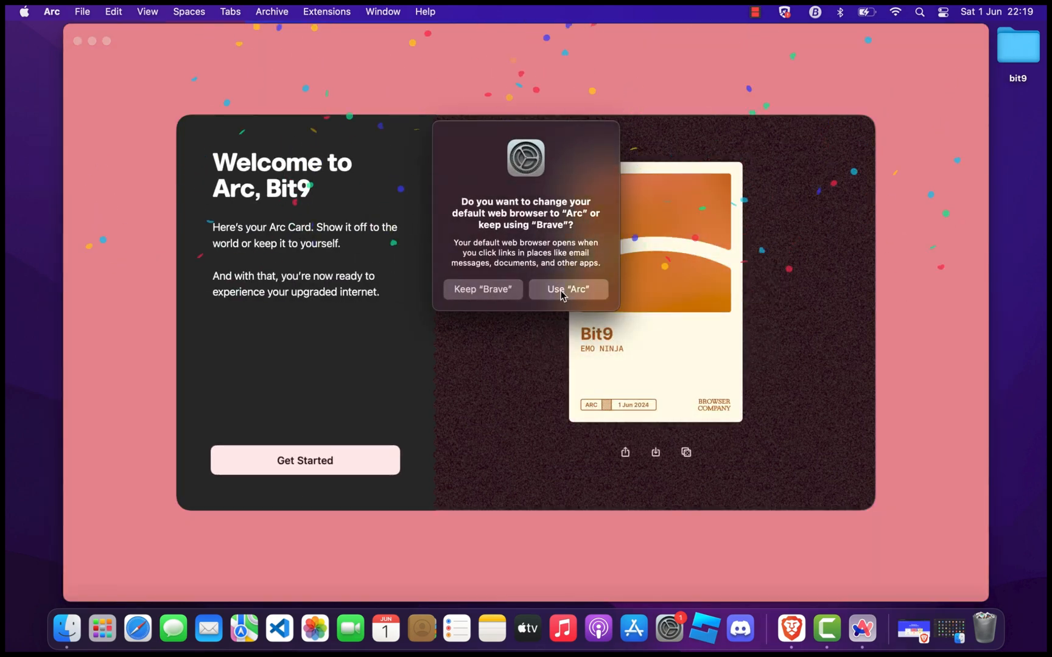
click(567, 289)
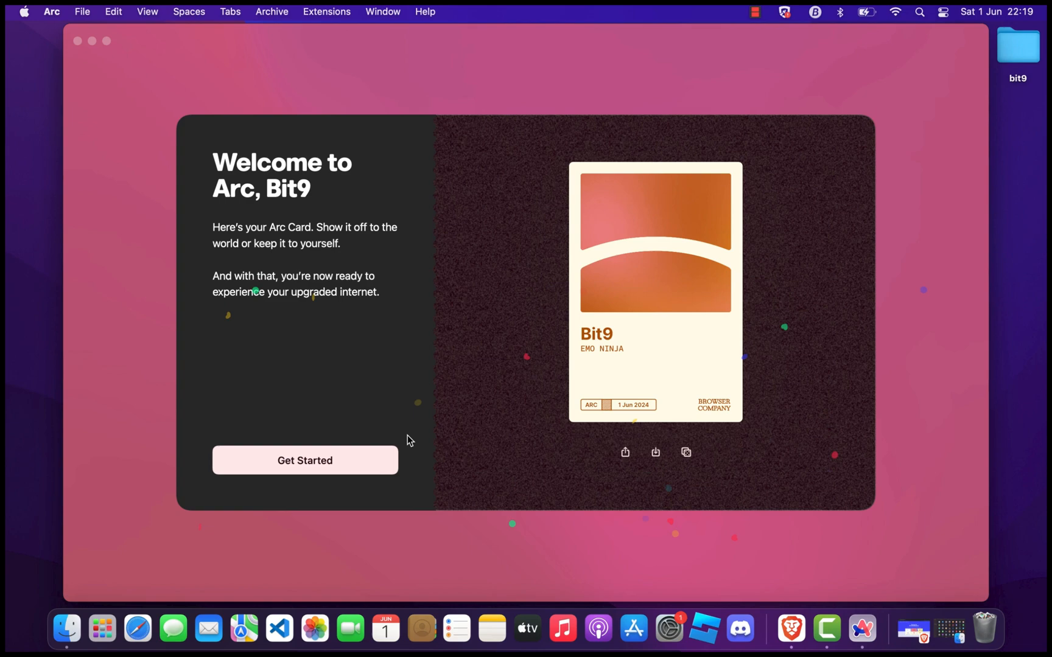
mouse_move(372, 460)
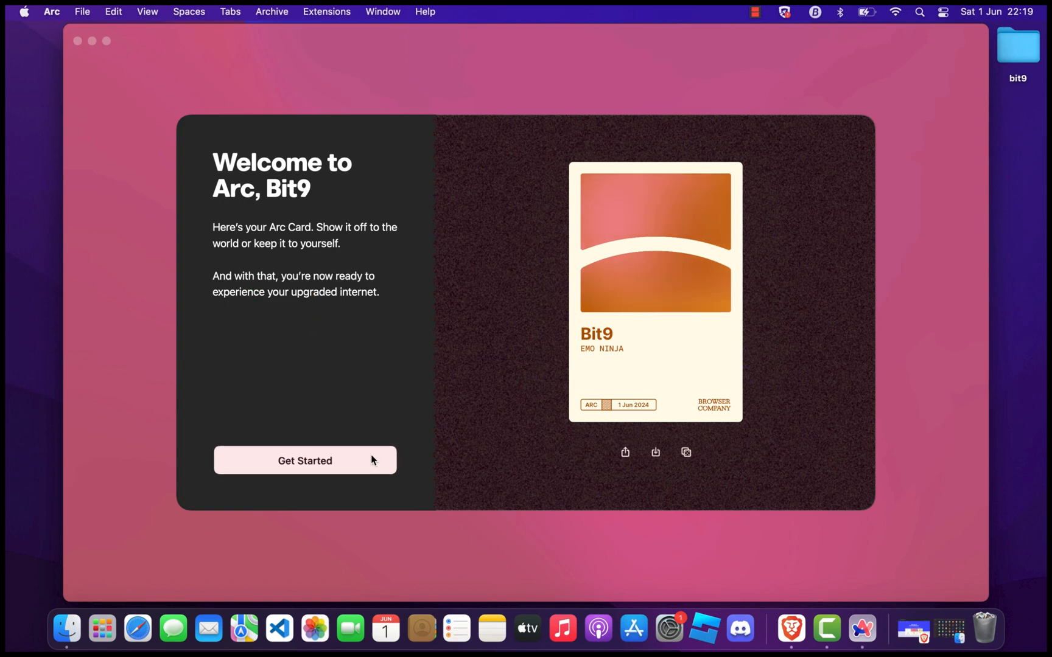
click(304, 460)
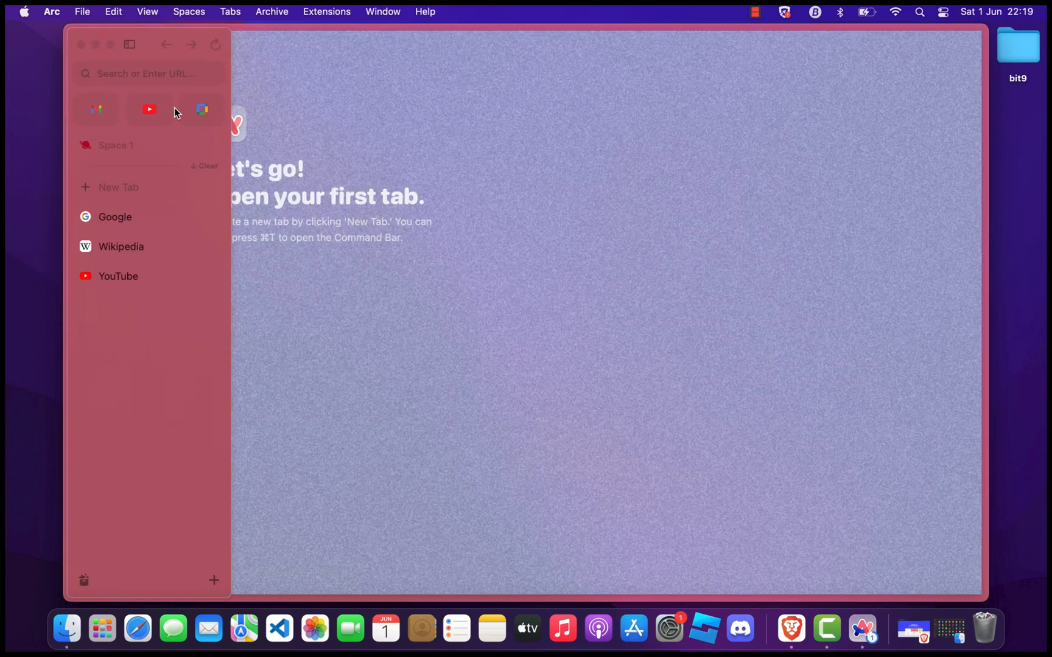
click(149, 109)
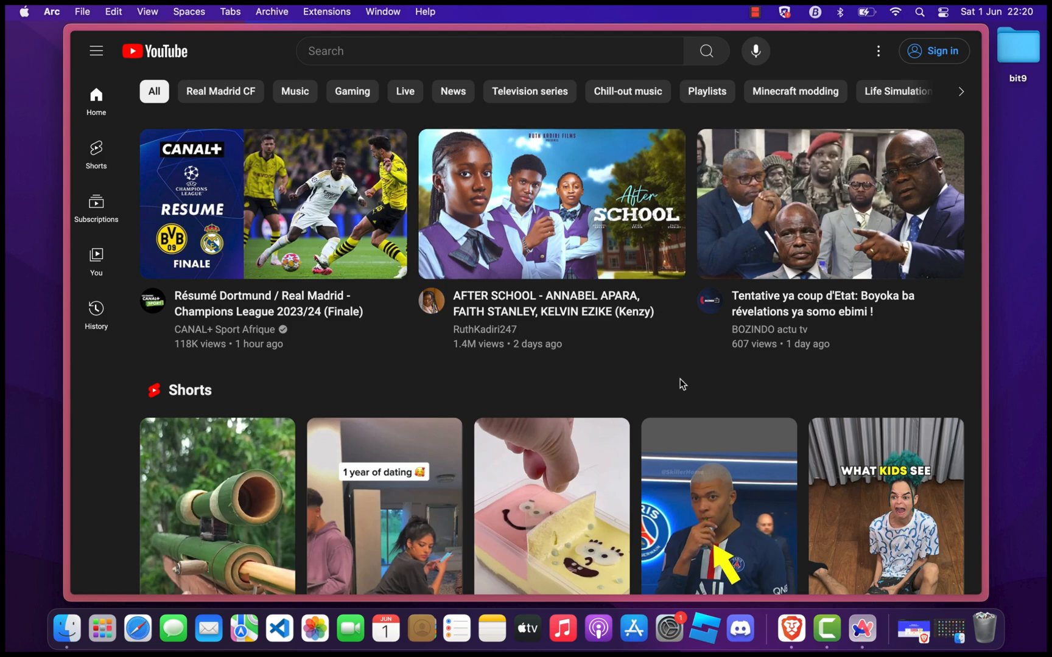